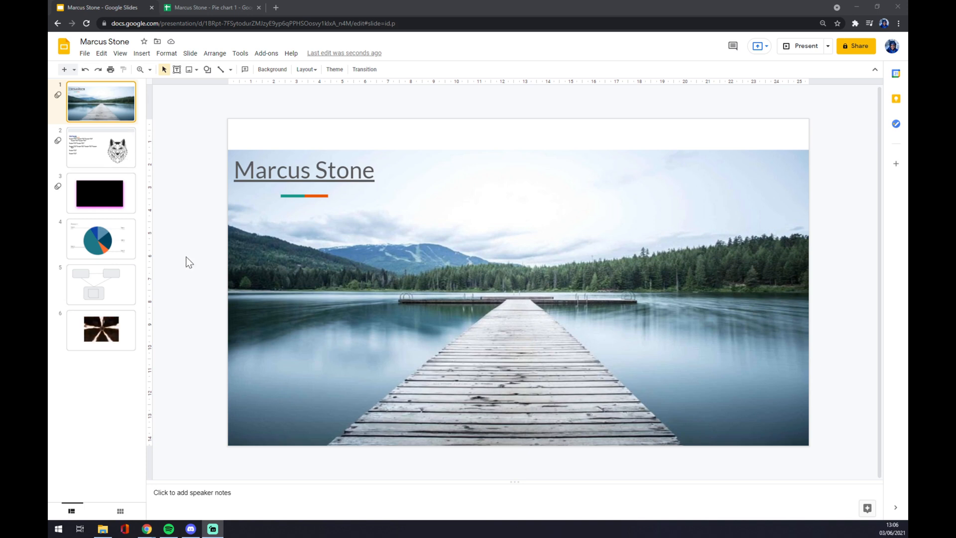
{"action": "mouse_move", "coordinate": [197, 228]}
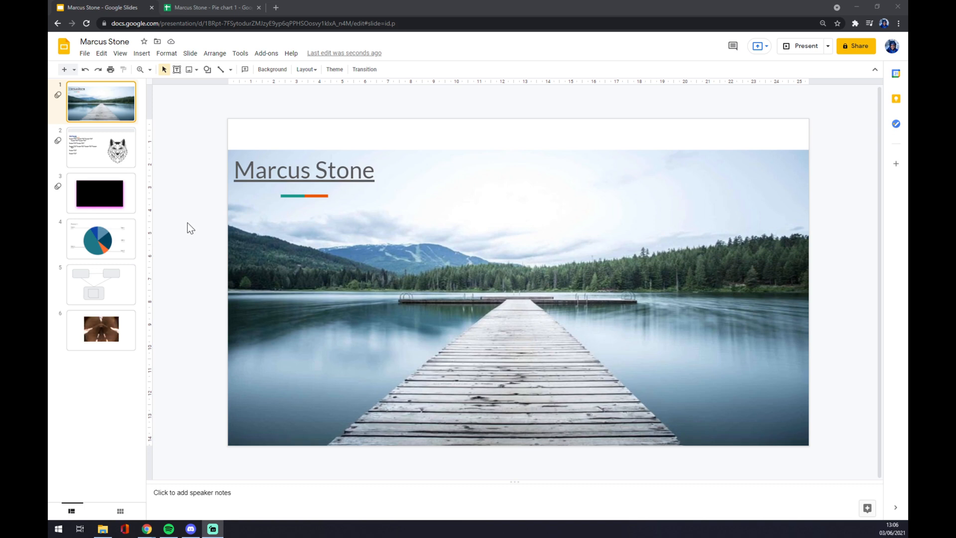
- View the pie chart slide, then show slide 2 with the wolf illustration
{"action": "left_click", "coordinate": [101, 239]}
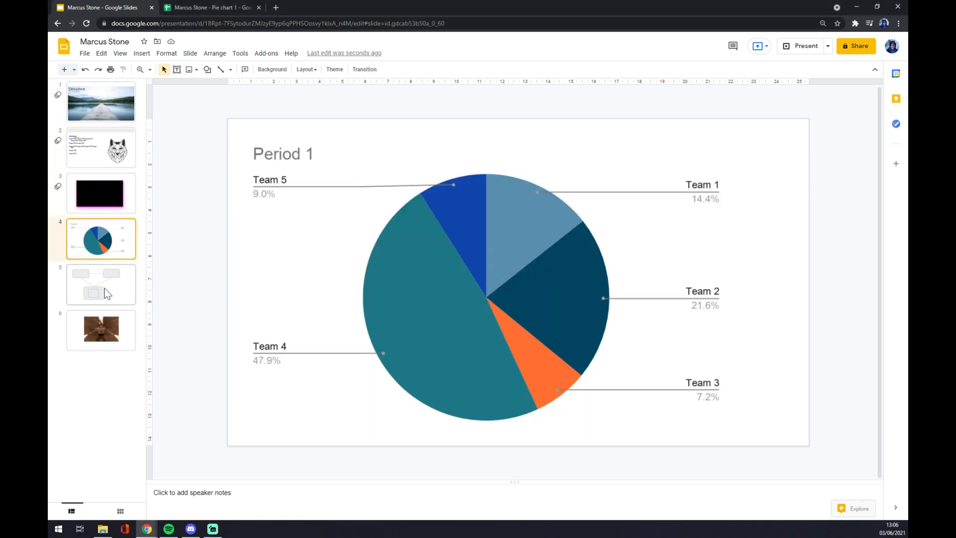
{"action": "left_click", "coordinate": [101, 147]}
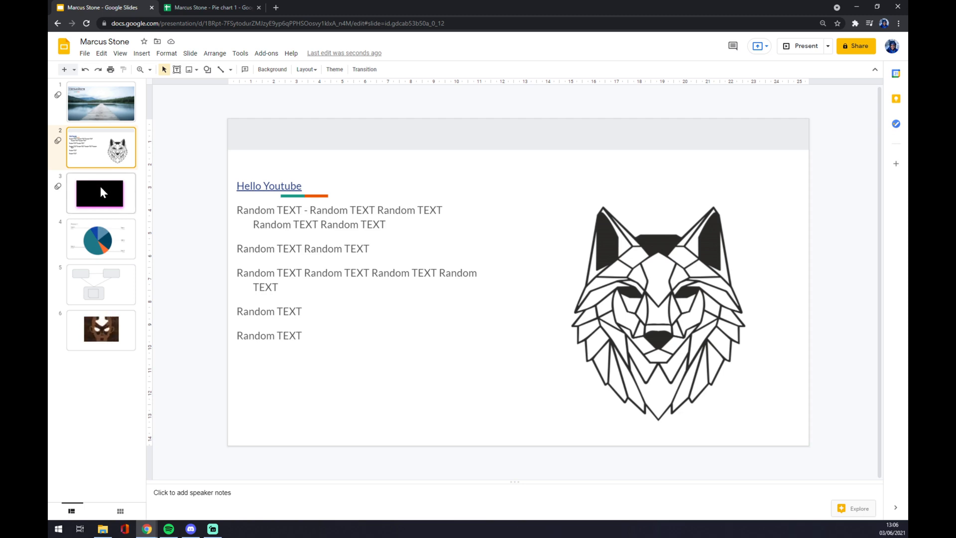
- Add slides 3 and 5 to the slide 2 selection and open their context menu
{"action": "left_click", "coordinate": [101, 193]}
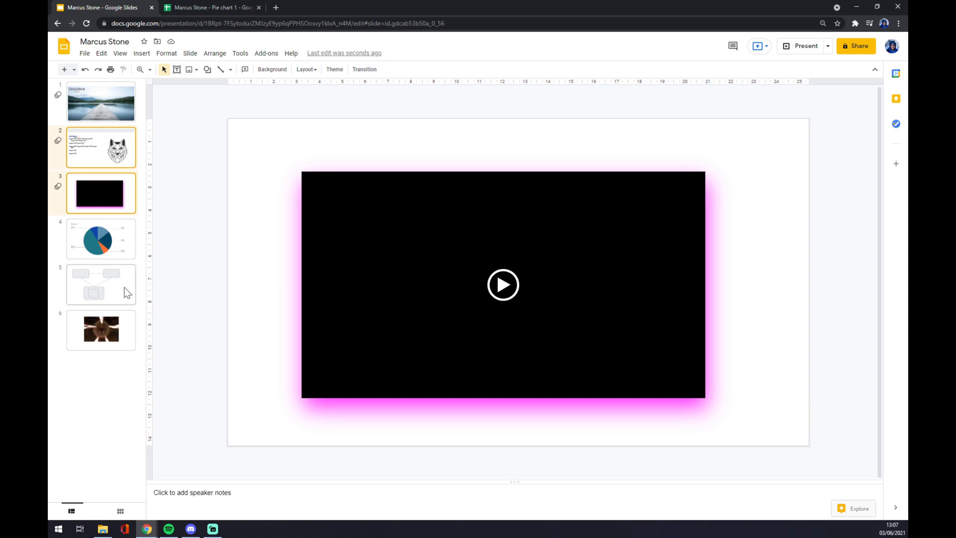
{"action": "left_click", "coordinate": [102, 284]}
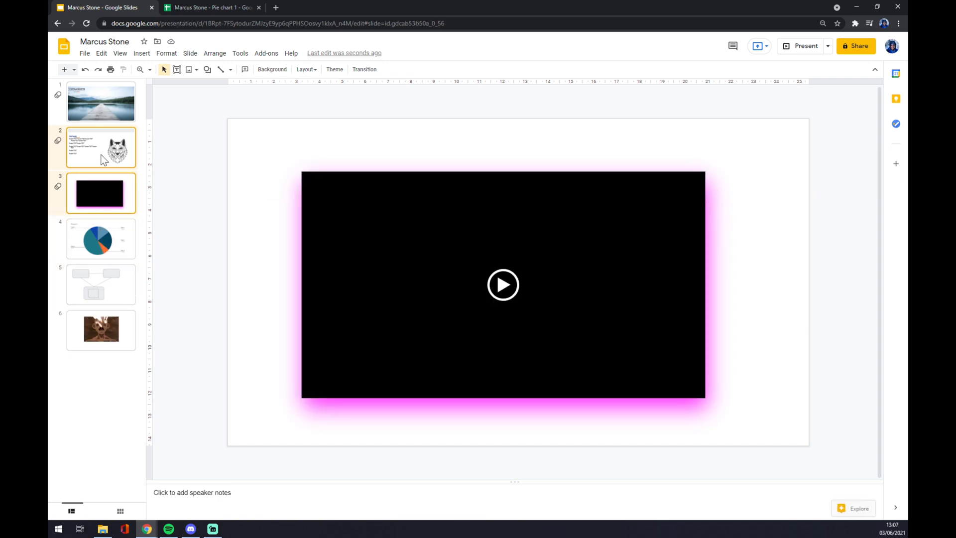
{"action": "mouse_move", "coordinate": [114, 263]}
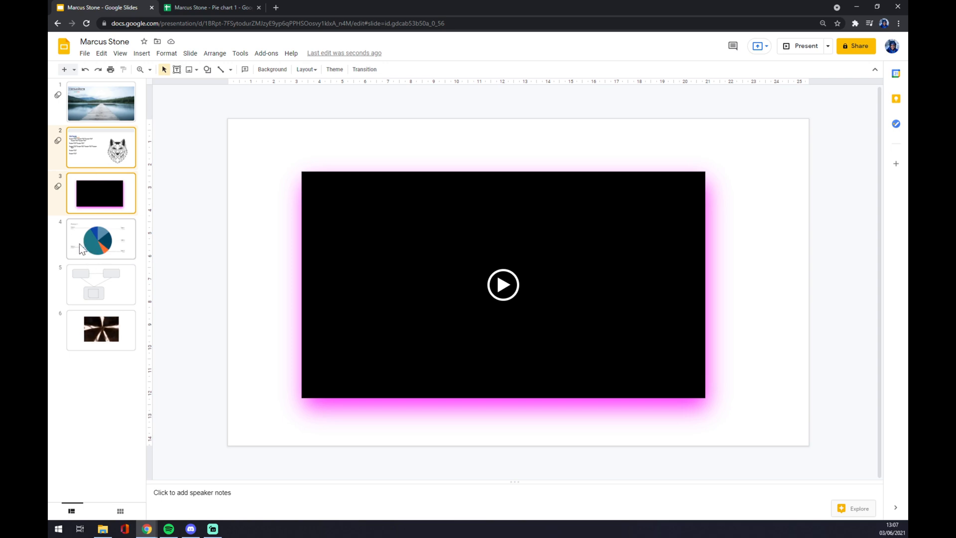
{"action": "left_click", "coordinate": [100, 286]}
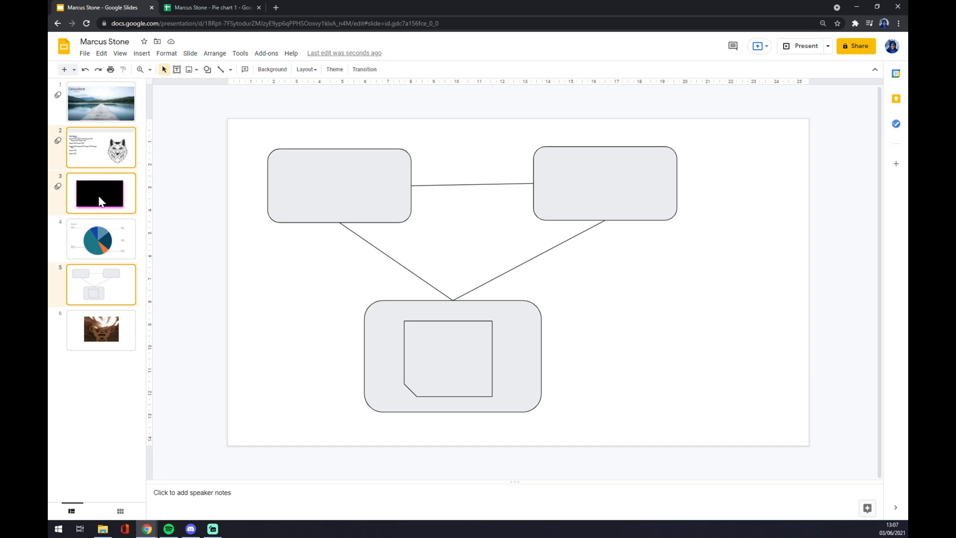
{"action": "right_click", "coordinate": [100, 199]}
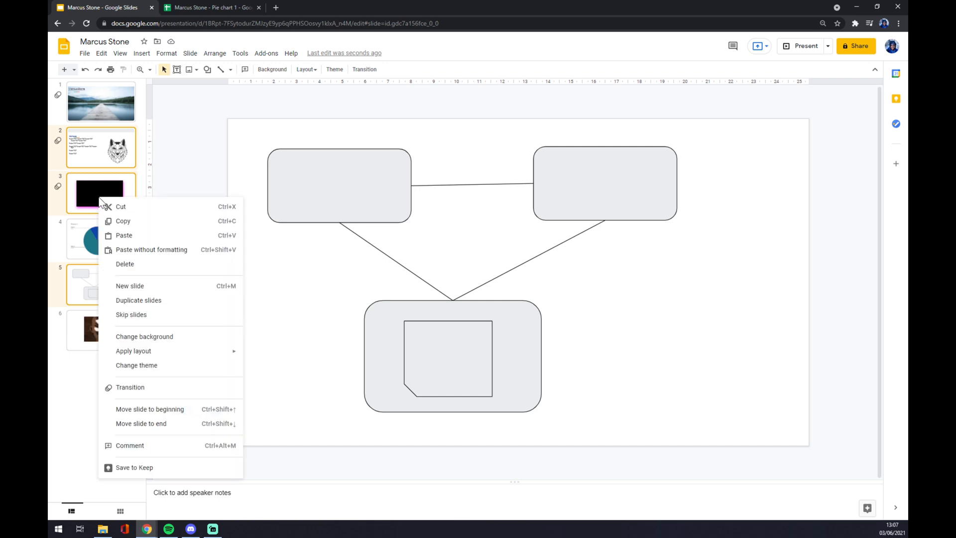
{"action": "mouse_move", "coordinate": [165, 304]}
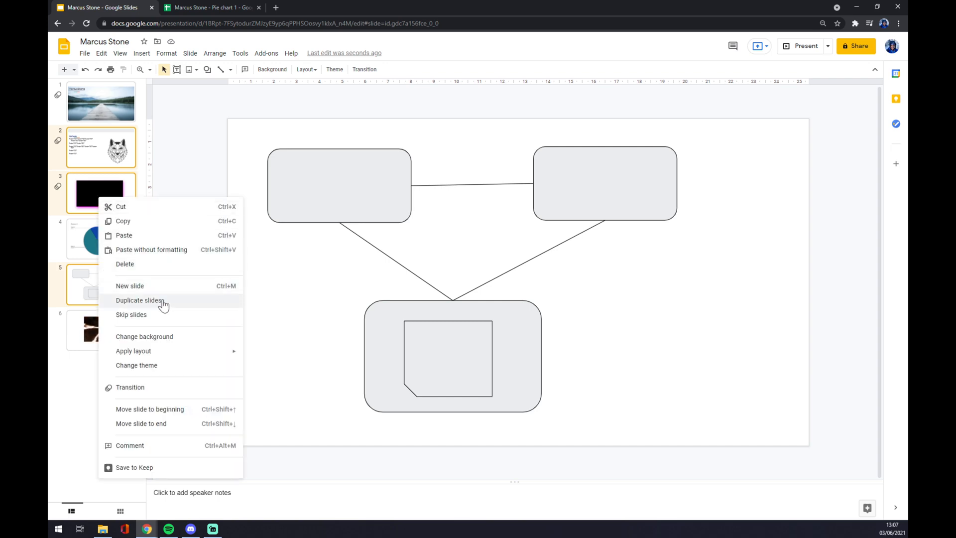
{"action": "mouse_move", "coordinate": [166, 322]}
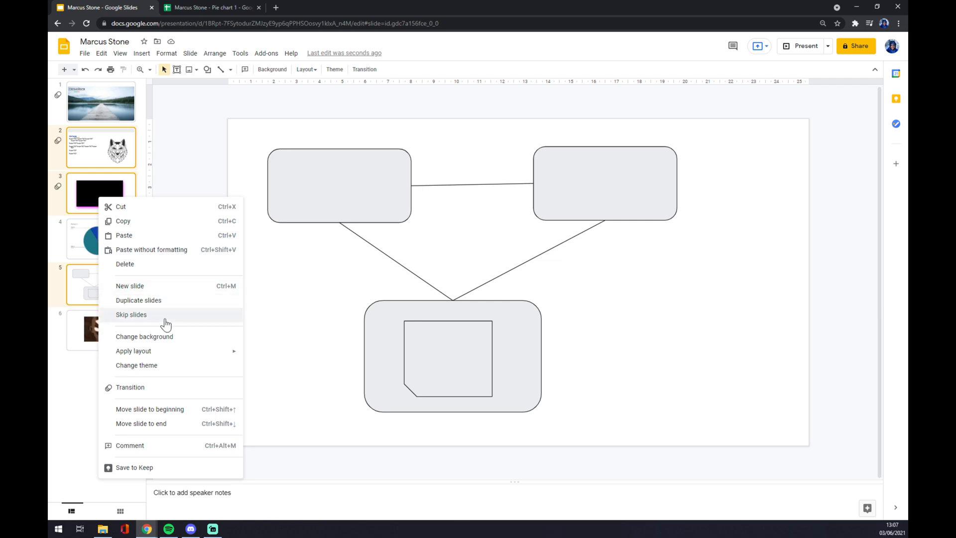
- Duplicate the three selected slides, then undo the duplication
{"action": "left_click", "coordinate": [138, 300]}
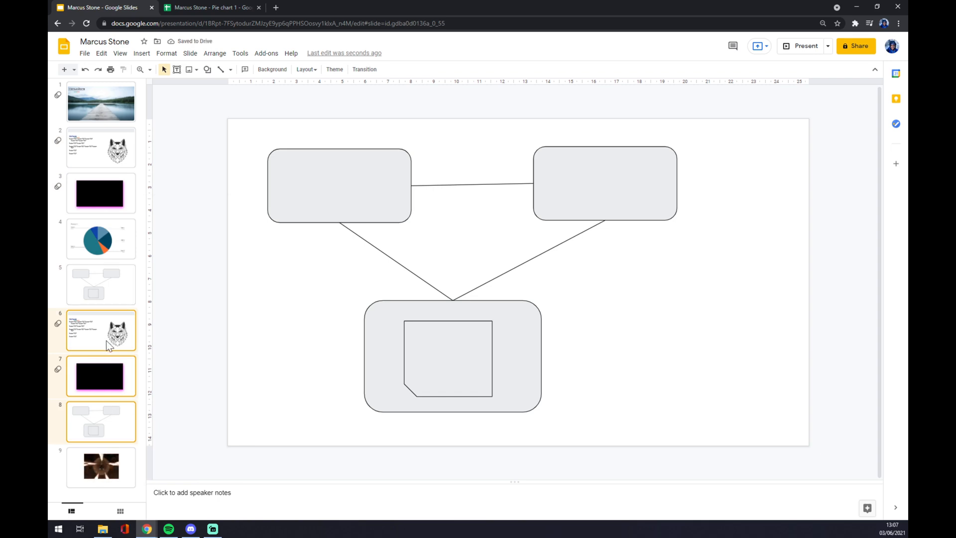
{"action": "mouse_move", "coordinate": [114, 360]}
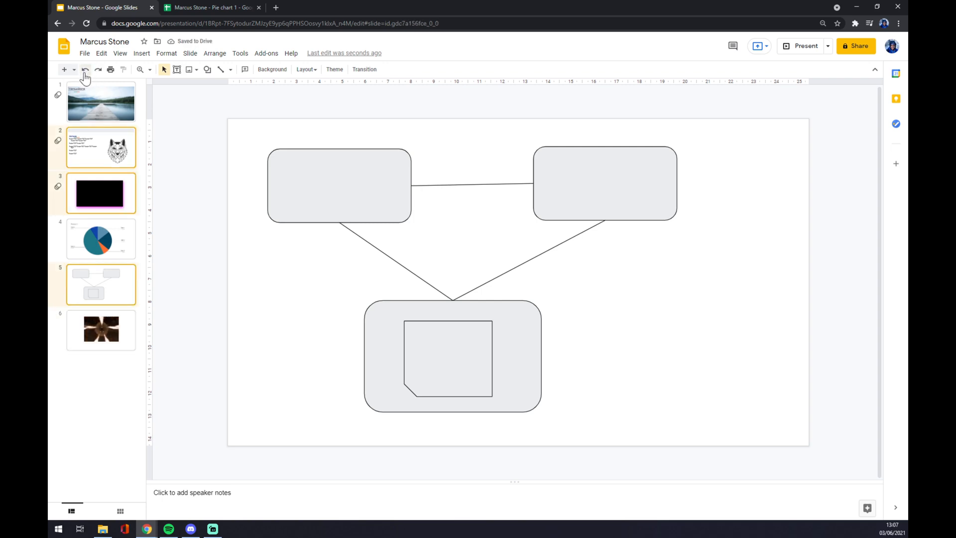
{"action": "left_click", "coordinate": [98, 69]}
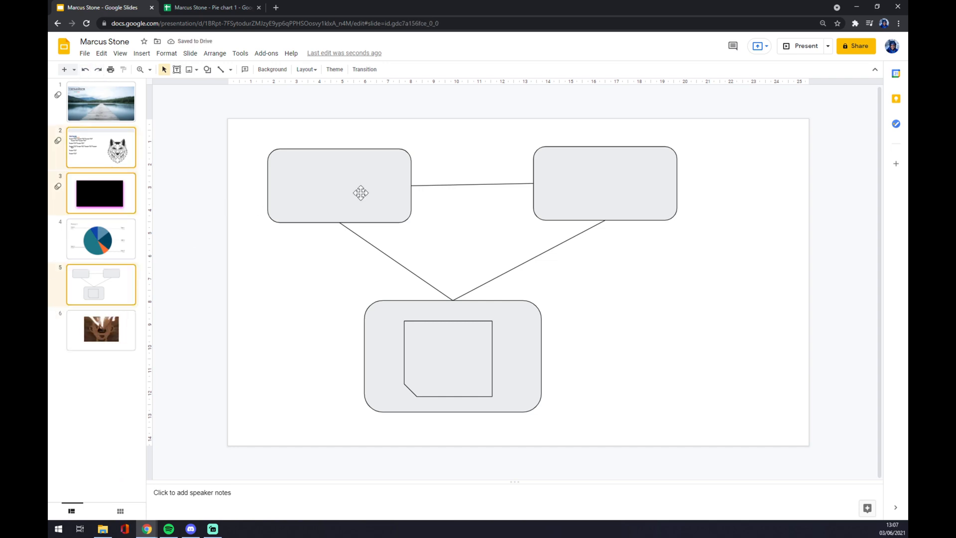
{"action": "left_click", "coordinate": [361, 193]}
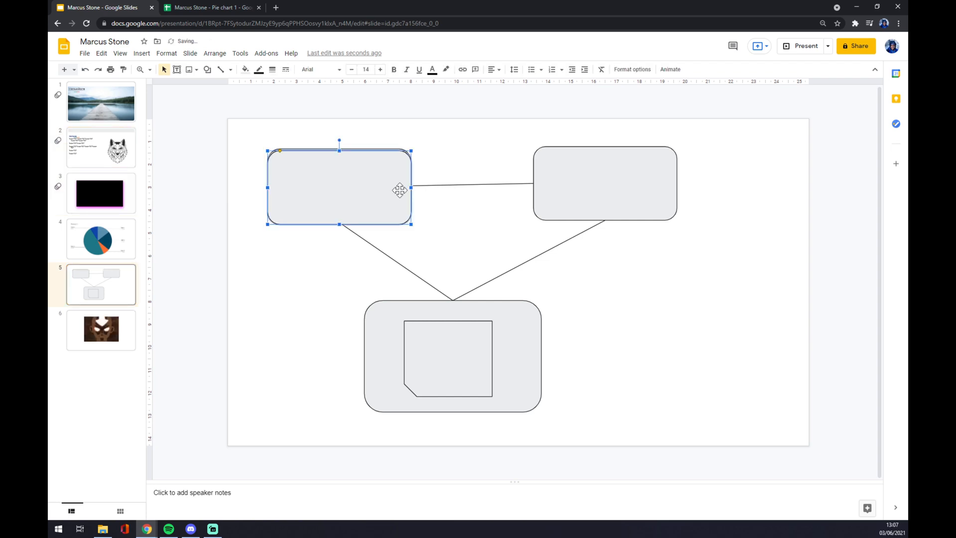
{"action": "key", "text": "ctrl+a"}
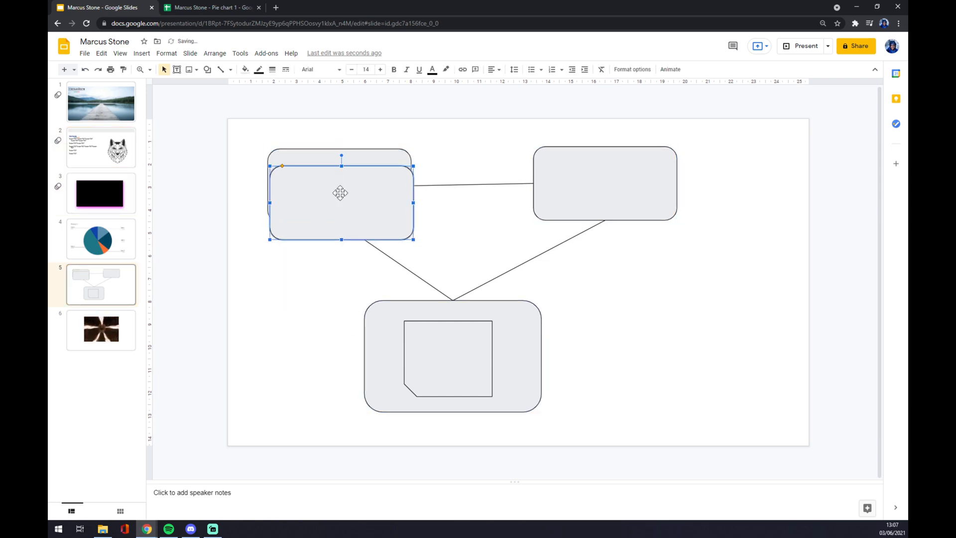
{"action": "left_click", "coordinate": [320, 286]}
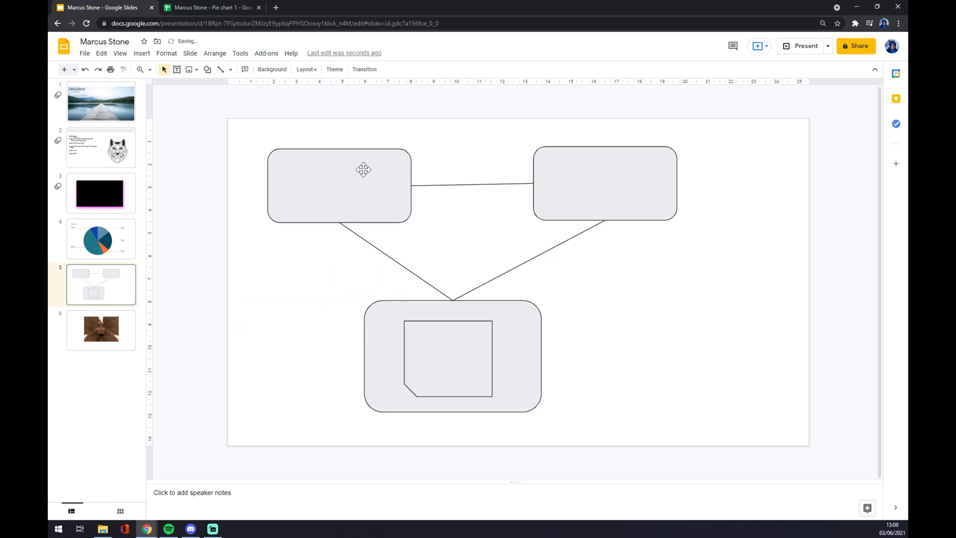
{"action": "left_click", "coordinate": [363, 177]}
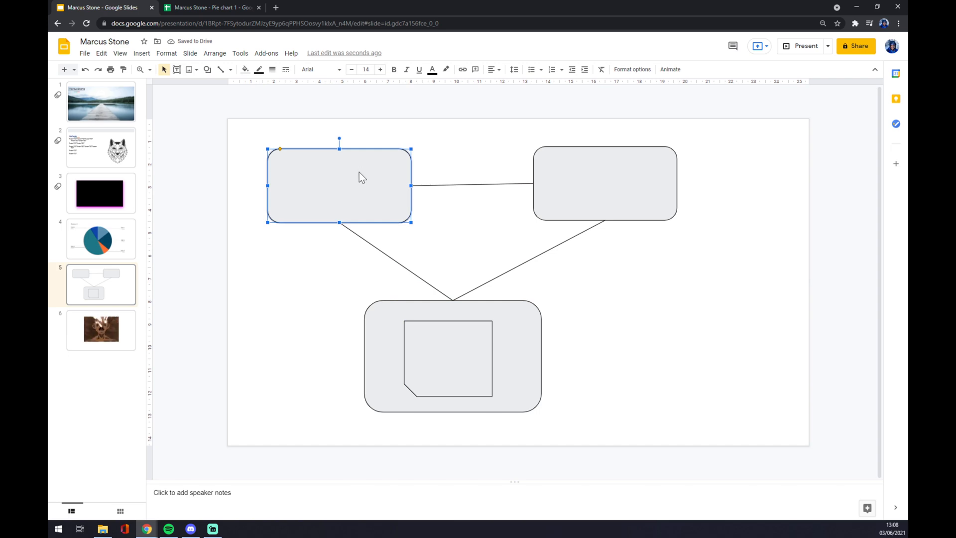